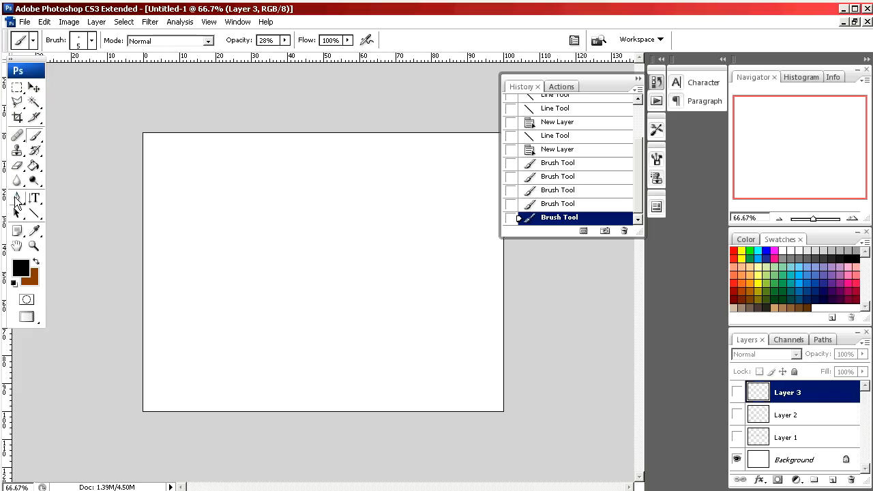
Choose the Pen tool to draw paths with anchor points.
left_click(16, 199)
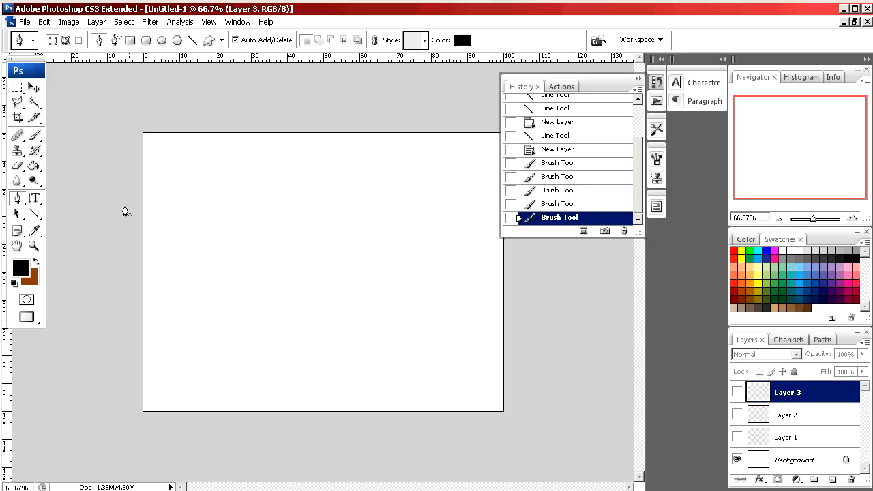
mouse_move(862, 308)
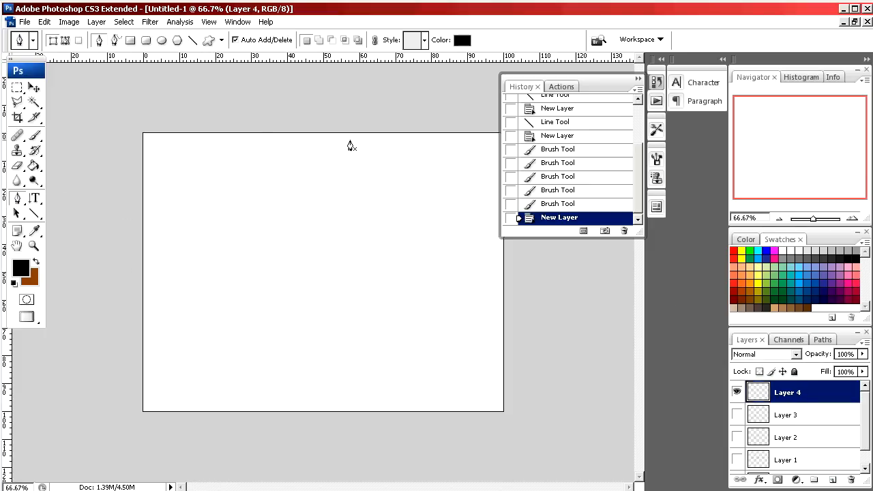
mouse_move(142, 258)
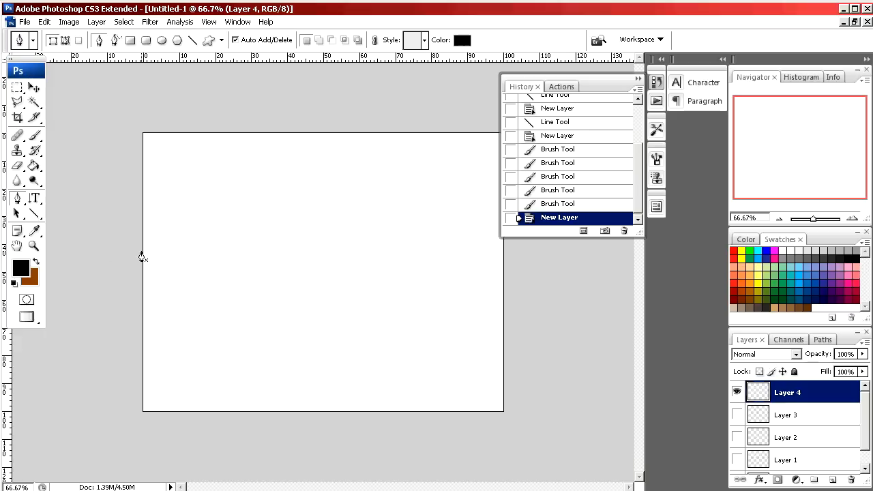
mouse_move(158, 259)
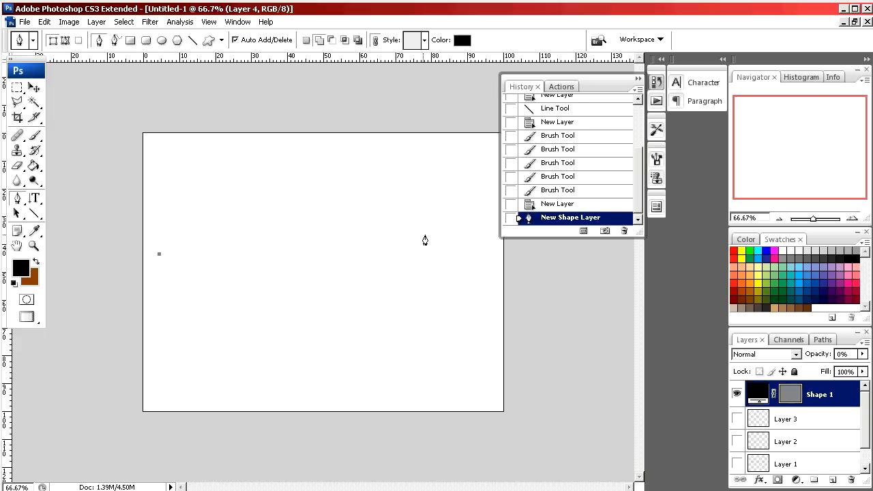
mouse_move(466, 265)
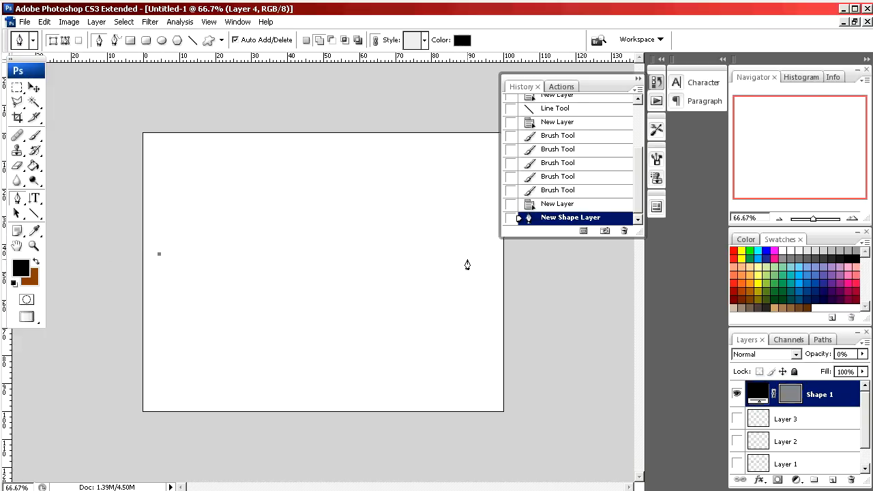
Start Shape 1 with a straight two-point path from the left anchor across the canvas.
left_click_drag(158, 255, 469, 266)
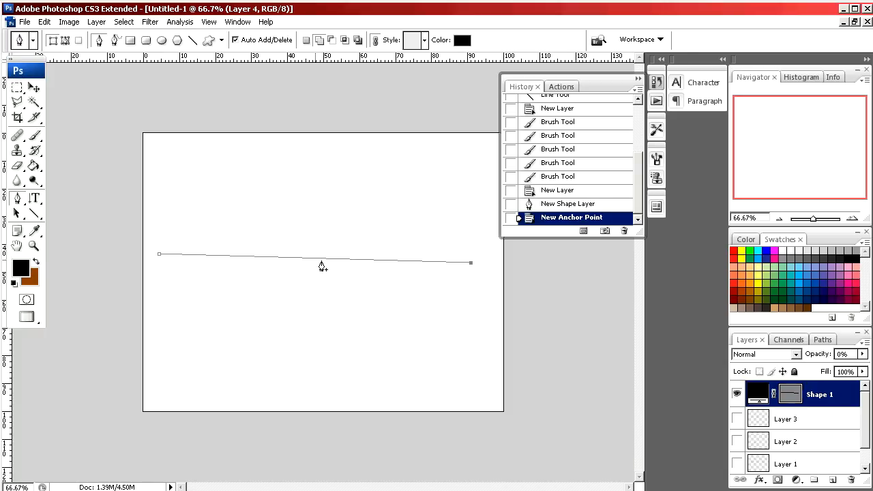
mouse_move(451, 289)
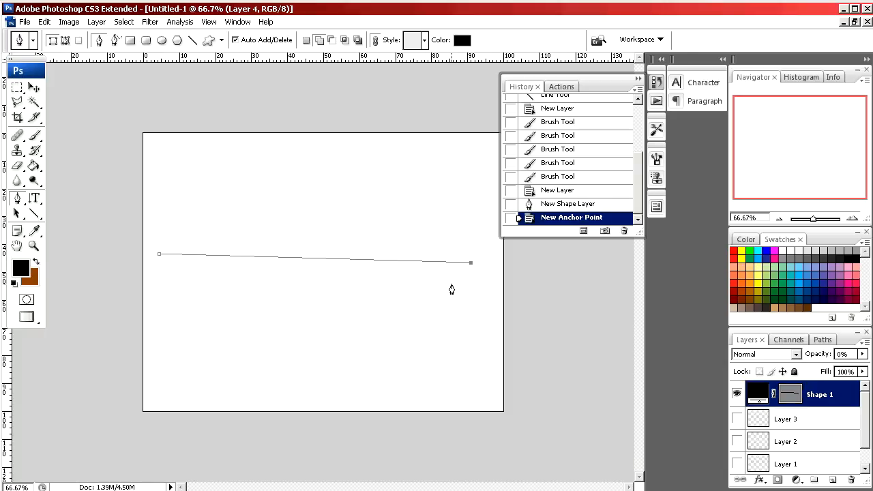
mouse_move(296, 276)
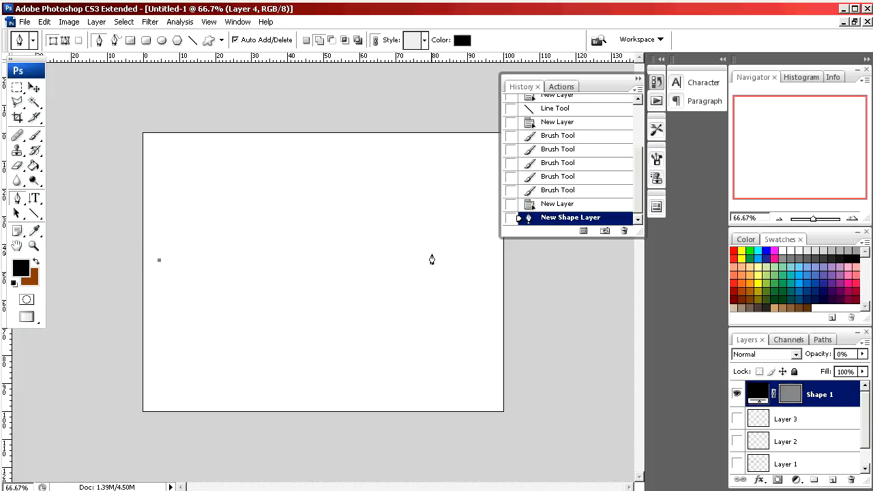
mouse_move(485, 268)
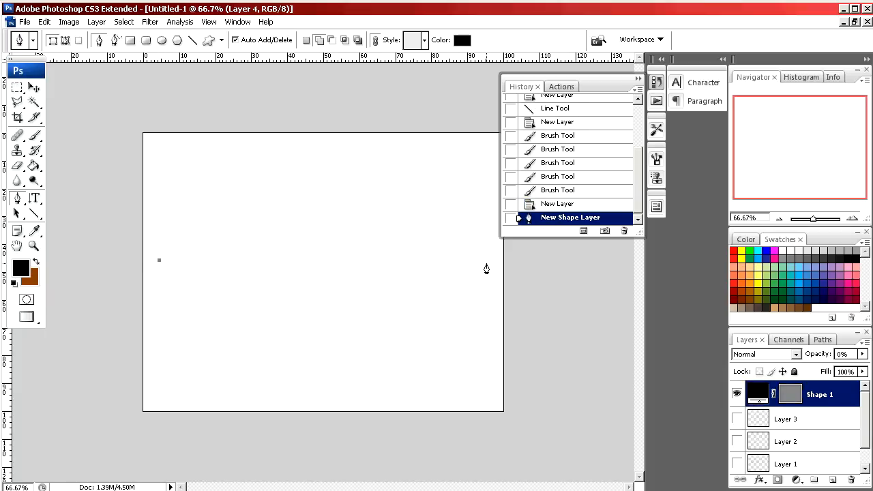
Draw a right base anchor, a peak near the top, and close back at the start into a triangle.
left_click_drag(158, 260, 485, 264)
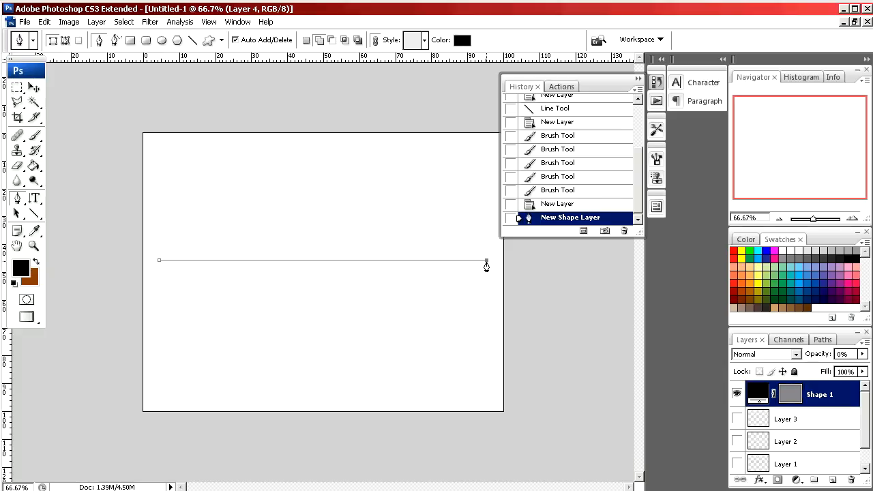
left_click(194, 259)
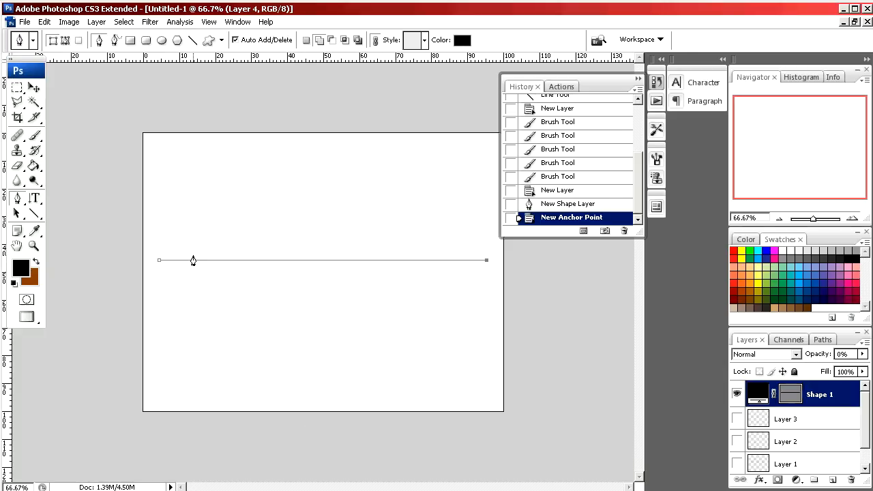
mouse_move(214, 289)
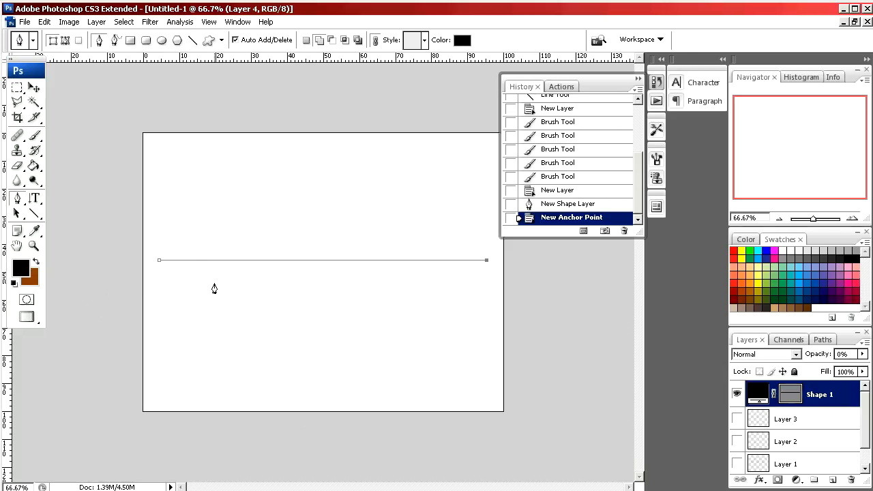
mouse_move(315, 147)
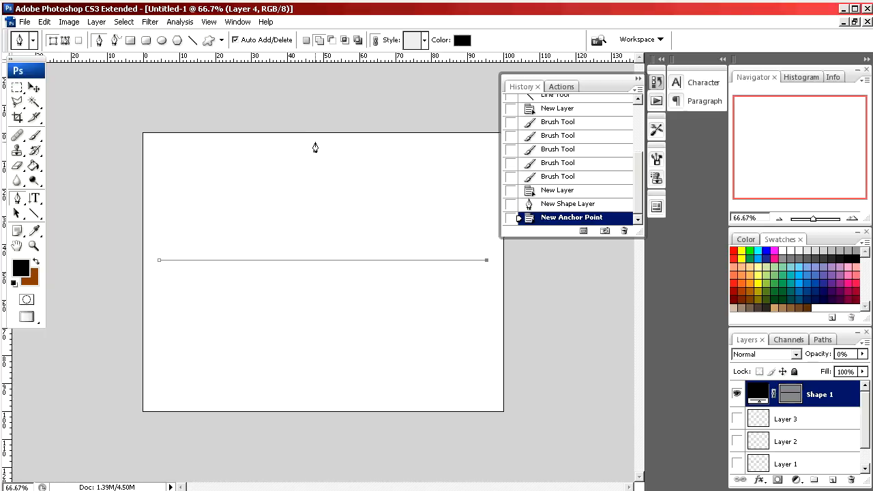
left_click(316, 145)
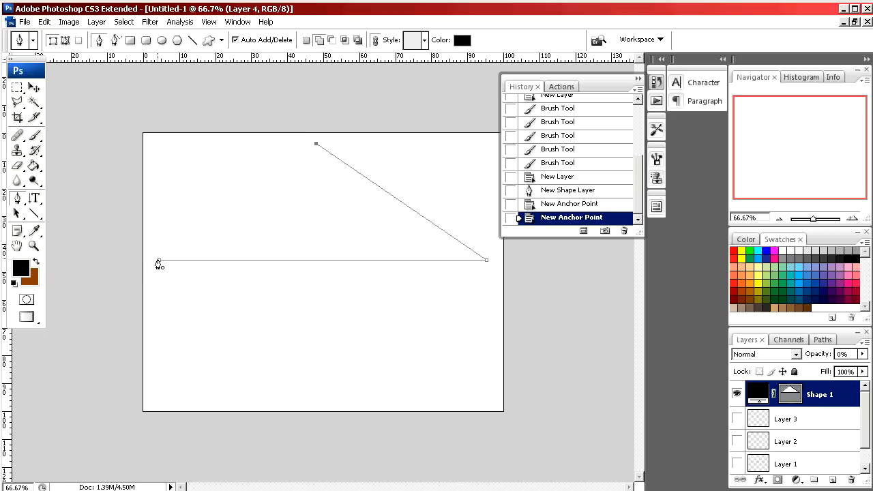
left_click(161, 261)
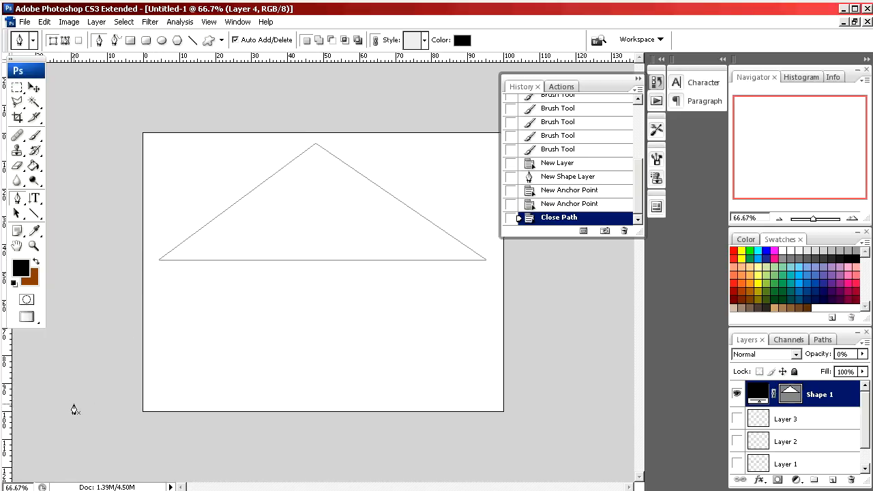
mouse_move(123, 282)
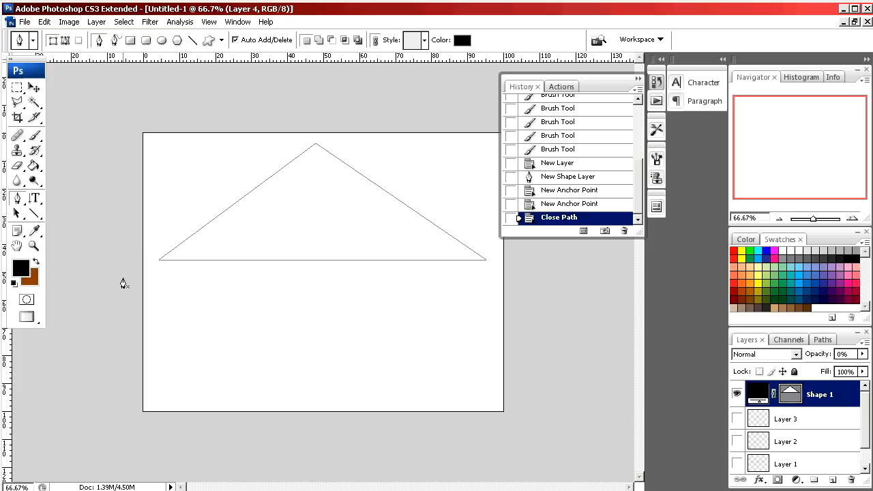
Revert to the New Shape Layer state, lay a left-to-right path and bend it into an upward arc.
left_click(570, 176)
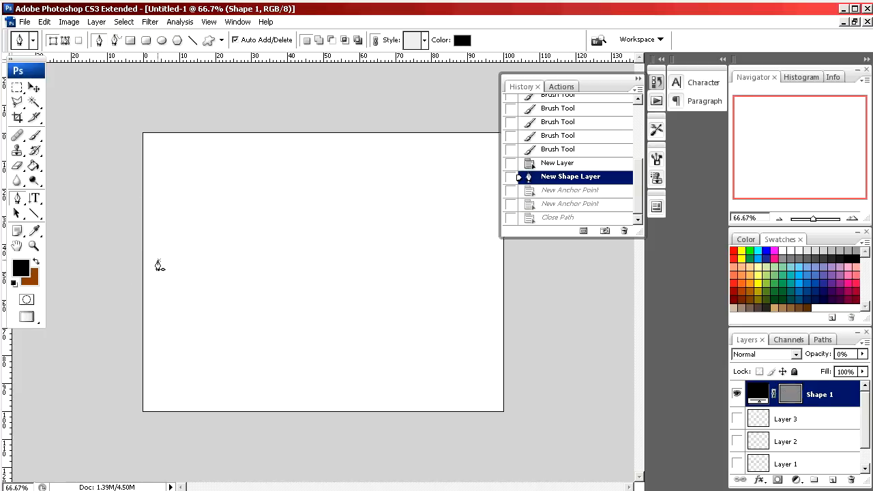
left_click_drag(158, 259, 480, 261)
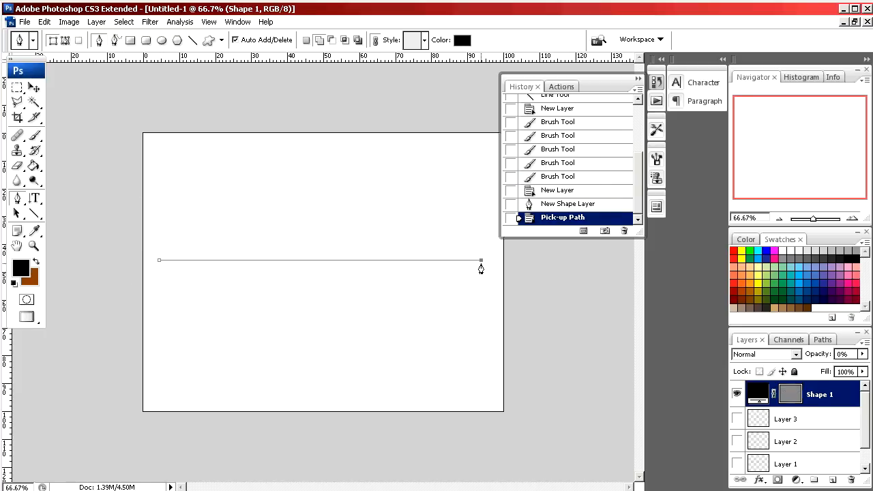
left_click(159, 261)
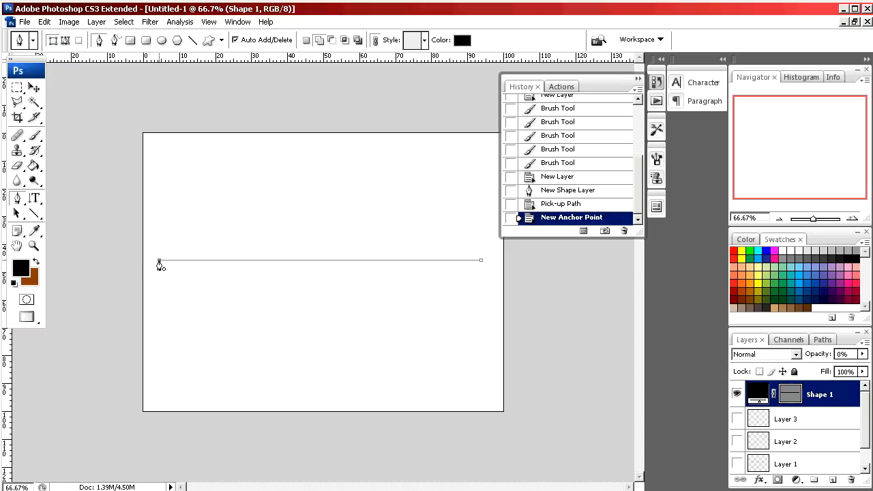
left_click_drag(160, 262, 321, 109)
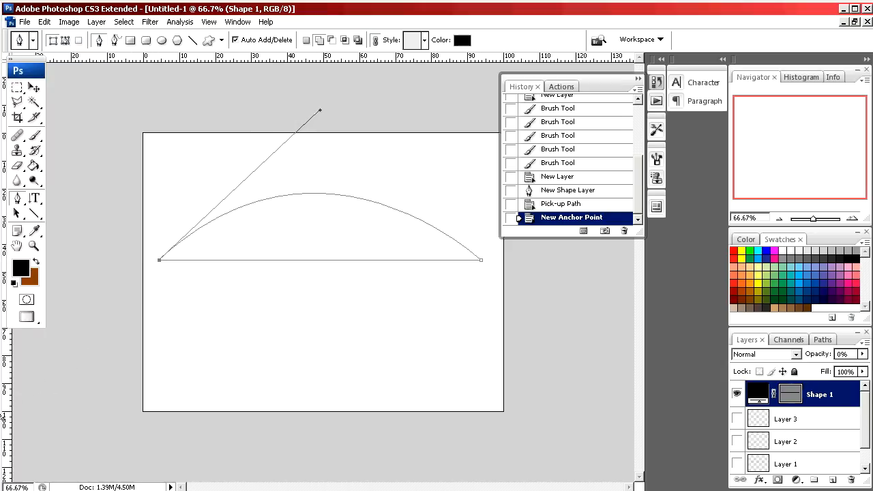